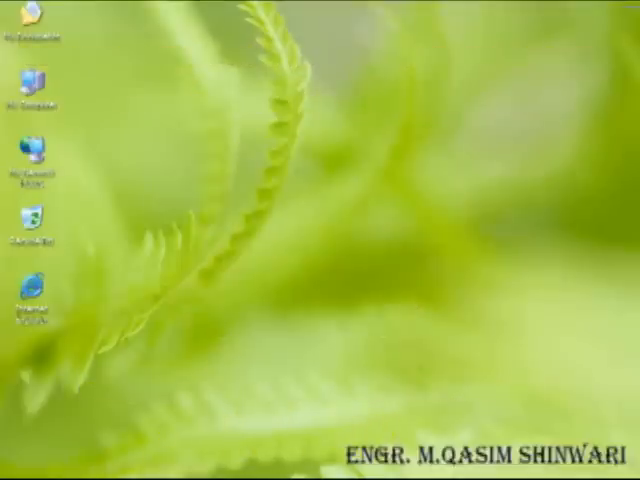
- Launch Primavera Project Planner from the Start menu's Primavera program group
{"action": "left_click", "coordinate": [10, 479]}
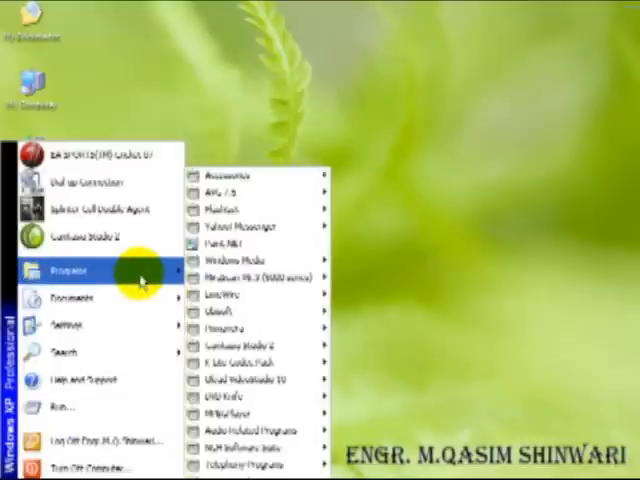
{"action": "mouse_move", "coordinate": [250, 345]}
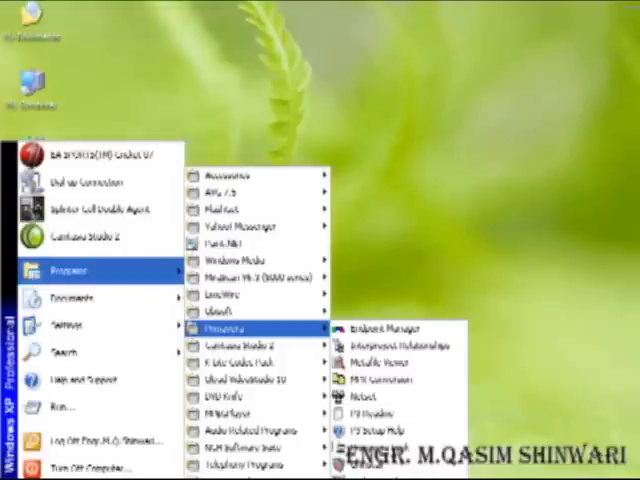
{"action": "left_click", "coordinate": [312, 199]}
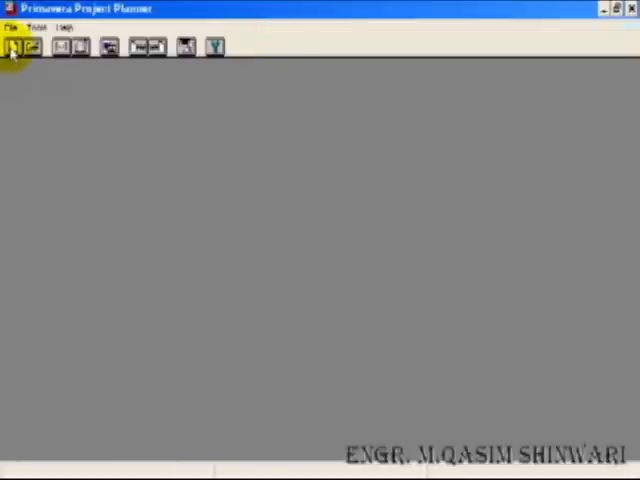
{"action": "mouse_move", "coordinate": [18, 47]}
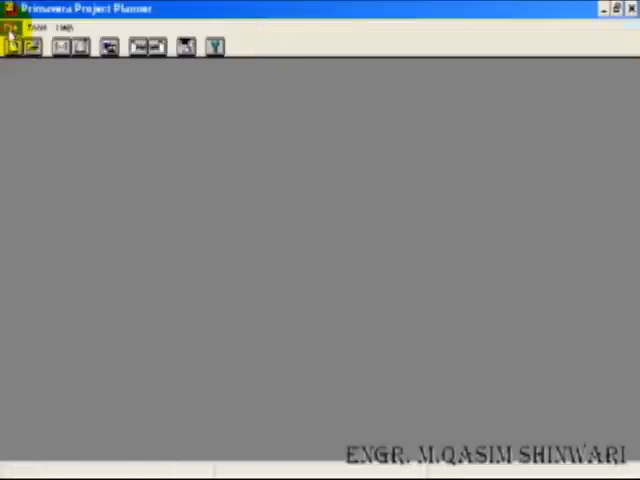
{"action": "left_click", "coordinate": [12, 30]}
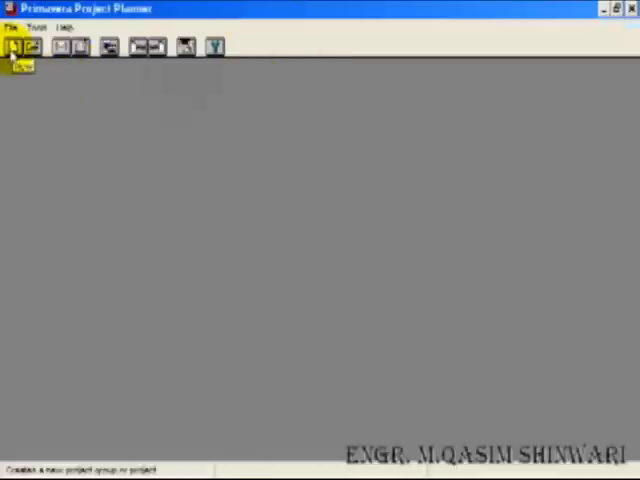
- Start new project HOUS, number 1, titled 'Construction of a House', with the company name entered
{"action": "left_click", "coordinate": [16, 47]}
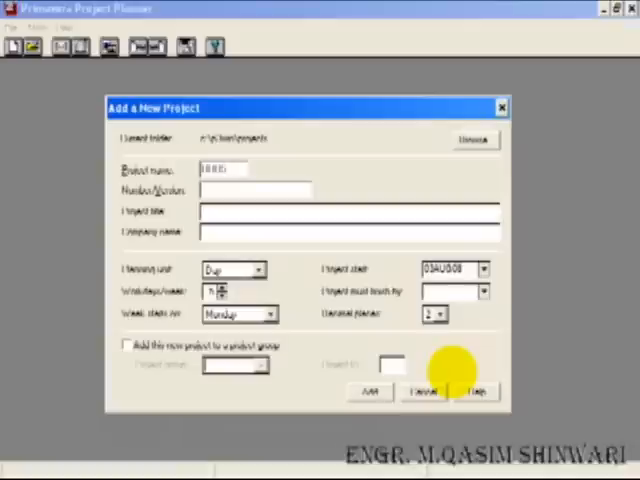
{"action": "type", "text": "1"}
{"action": "type", "text": "Construction of a House"}
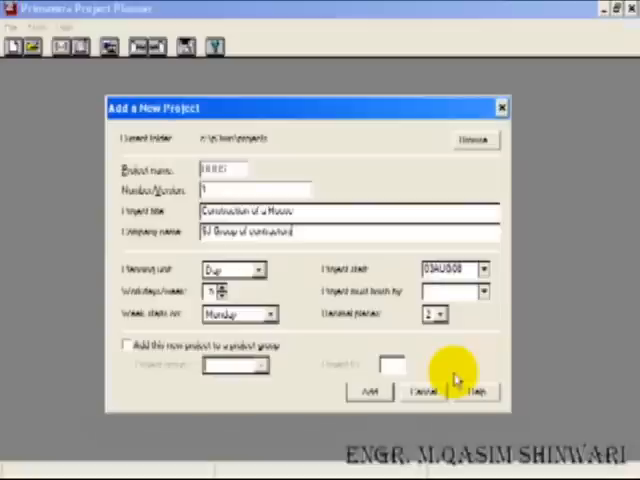
{"action": "mouse_move", "coordinate": [275, 283]}
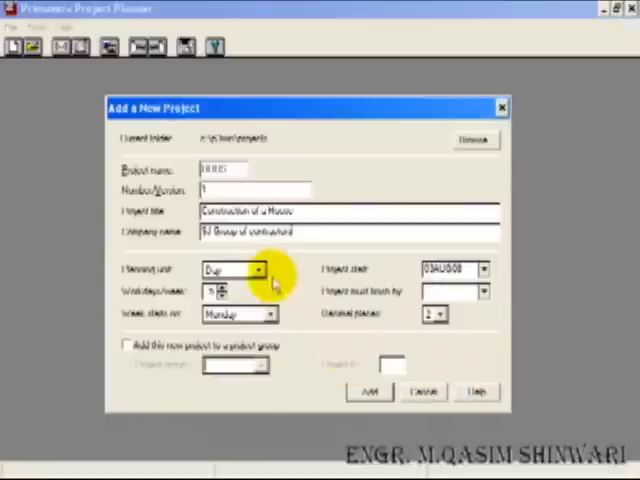
{"action": "left_click", "coordinate": [258, 270]}
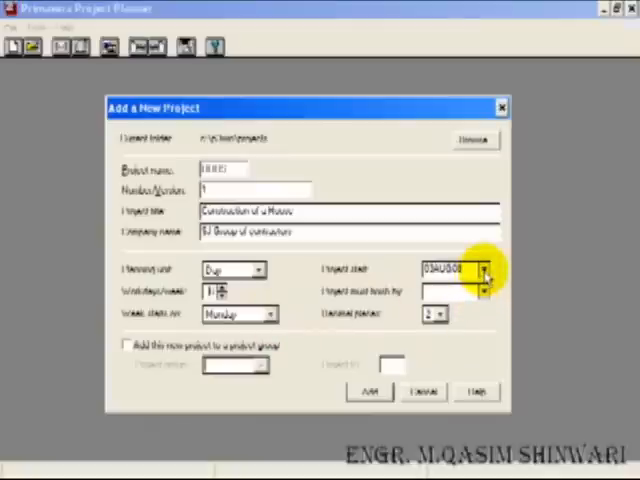
- Set the project start date to 01JUL08 and the must-finish date to 28FEB10
{"action": "left_click", "coordinate": [484, 270]}
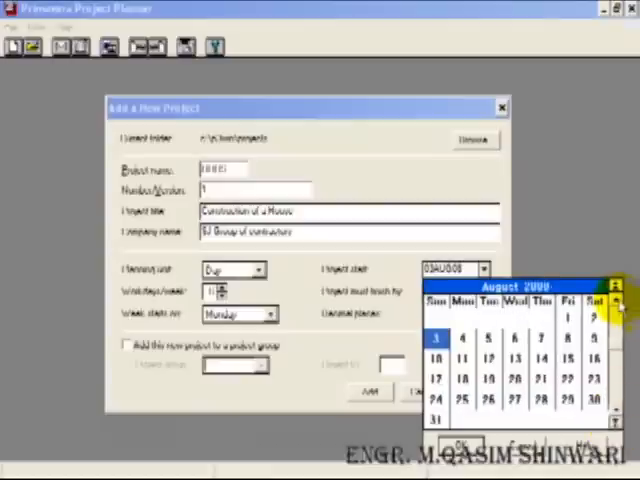
{"action": "left_click", "coordinate": [617, 287]}
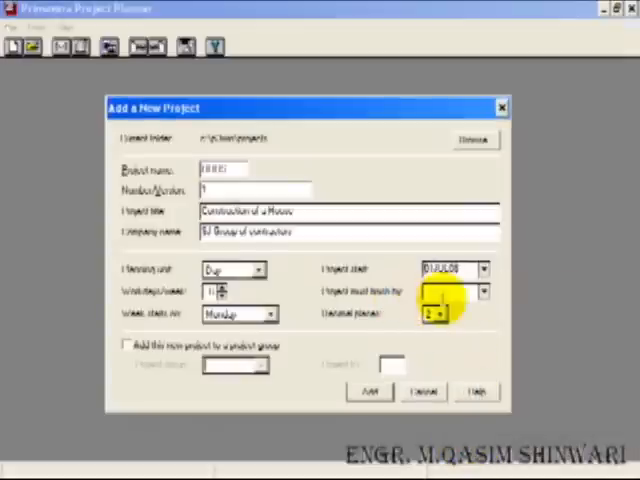
{"action": "left_click", "coordinate": [486, 293]}
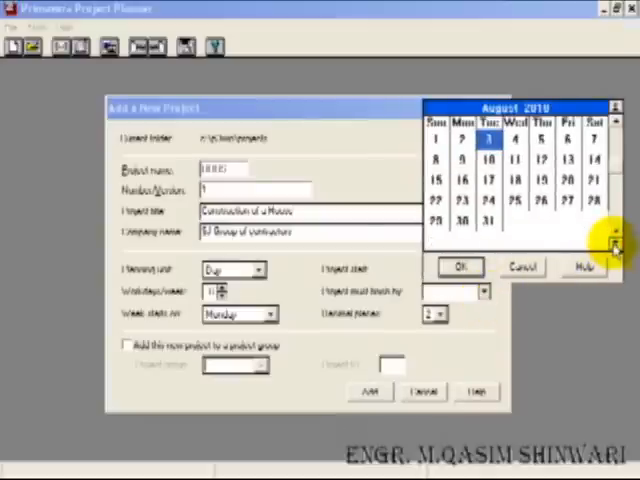
{"action": "left_click", "coordinate": [614, 104]}
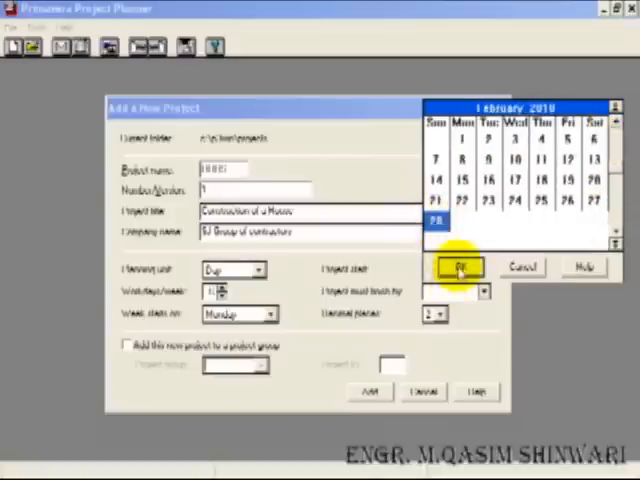
{"action": "left_click", "coordinate": [458, 266]}
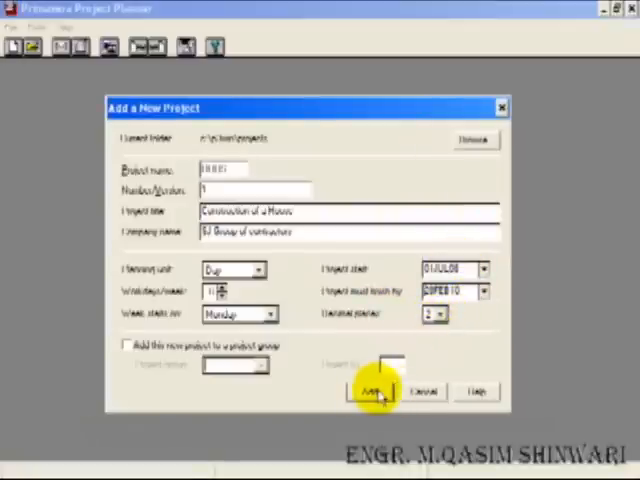
- Add the HOUS project and open its empty activity schedule
{"action": "left_click", "coordinate": [372, 391]}
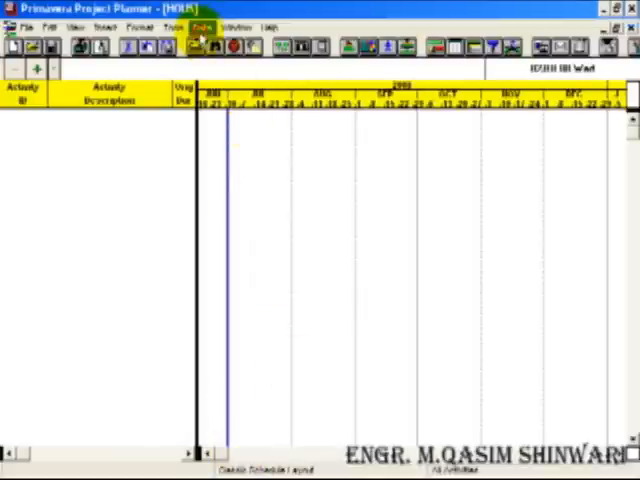
- Define activity code PHAS with description 'Phase' in the Activity Codes dialog
{"action": "left_click", "coordinate": [204, 26]}
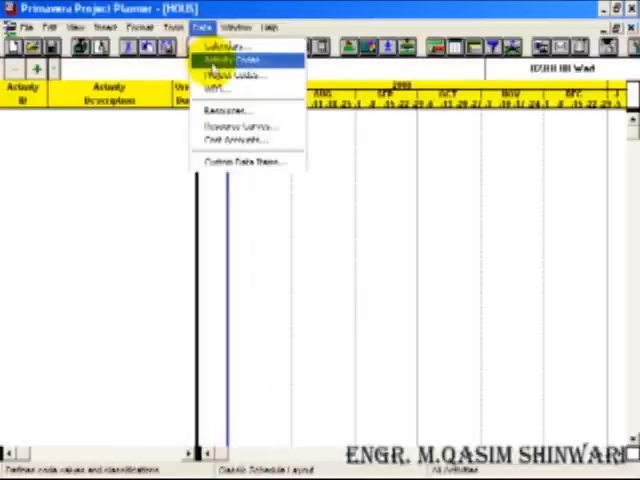
{"action": "left_click", "coordinate": [232, 62]}
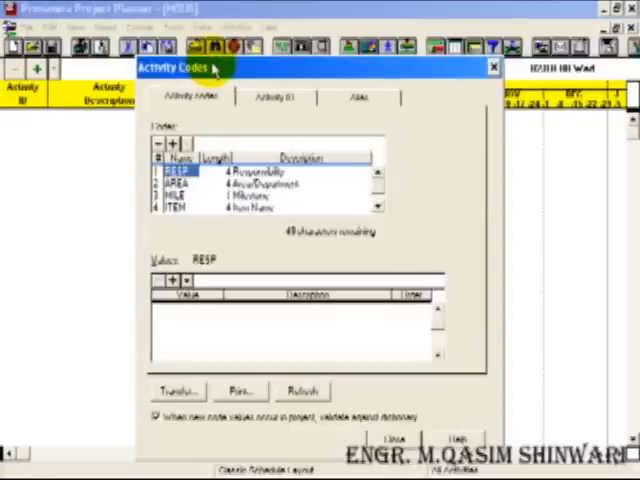
{"action": "left_click", "coordinate": [273, 99]}
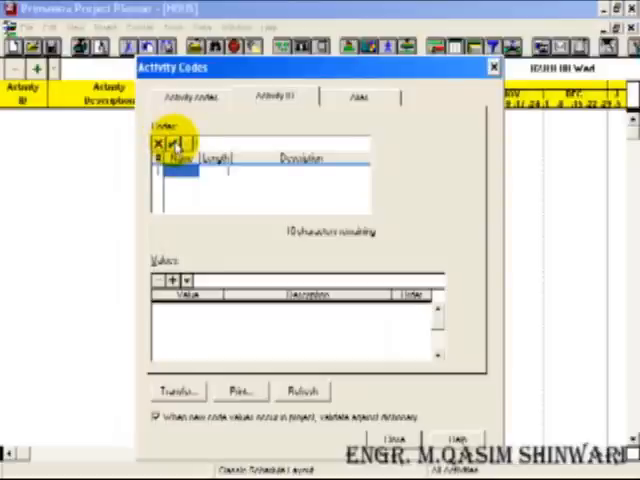
{"action": "type", "text": "PH"}
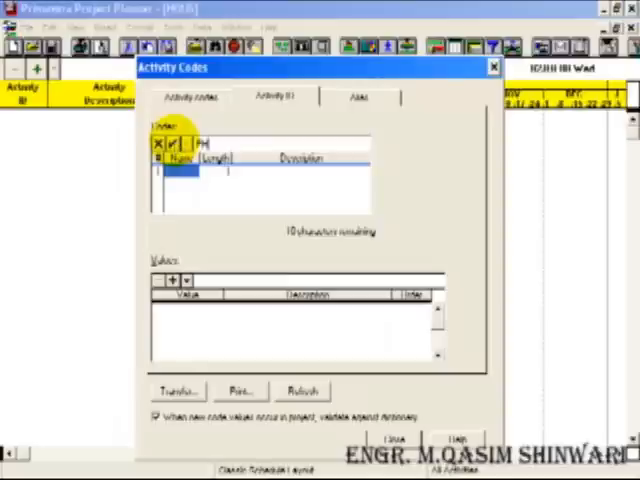
{"action": "type", "text": "AS"}
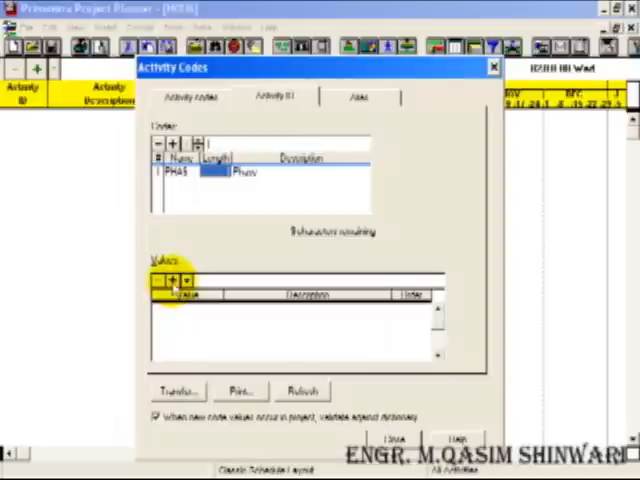
{"action": "left_click", "coordinate": [172, 278]}
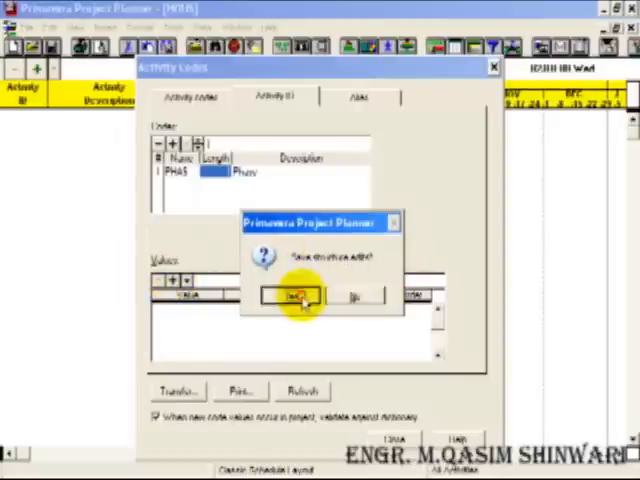
- Save the code structure and add PHAS values 'Design Phase' and 'Construction Phase'
{"action": "left_click", "coordinate": [290, 295]}
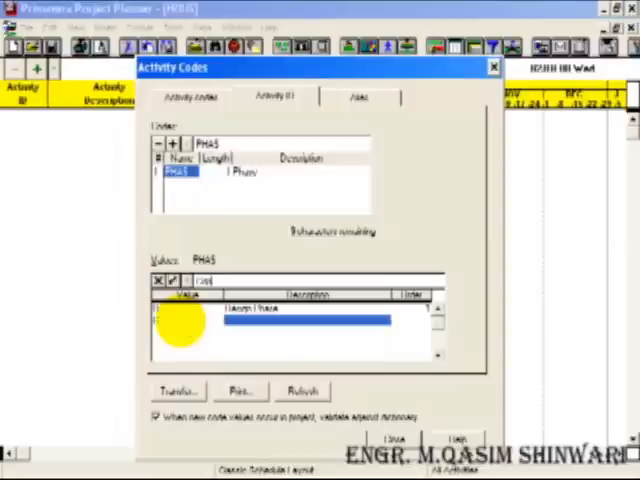
{"action": "type", "text": "Construction Phase"}
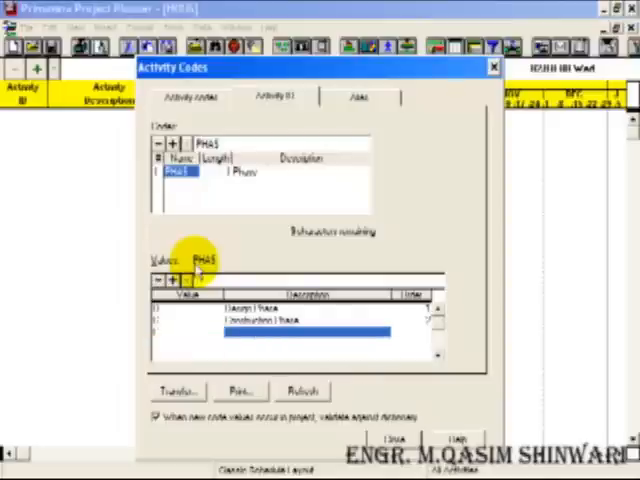
{"action": "left_click", "coordinate": [172, 278]}
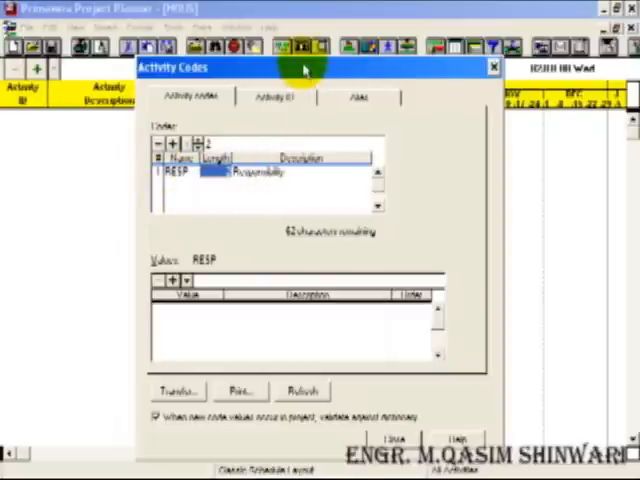
- Add RESP values Owner, Architect and Contractor, then close the activity codes window
{"action": "left_click", "coordinate": [172, 280]}
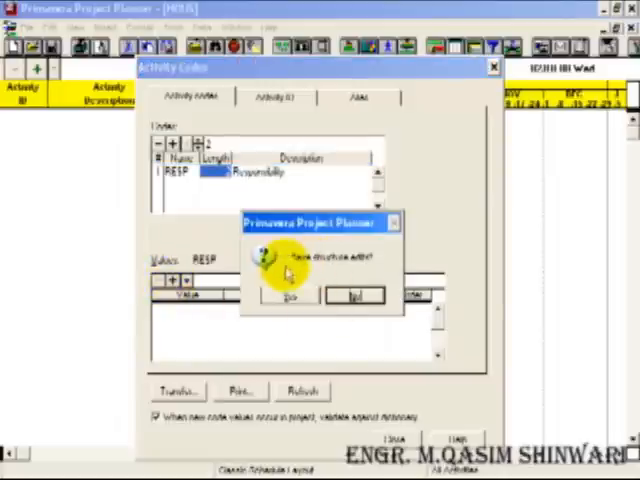
{"action": "left_click", "coordinate": [290, 300]}
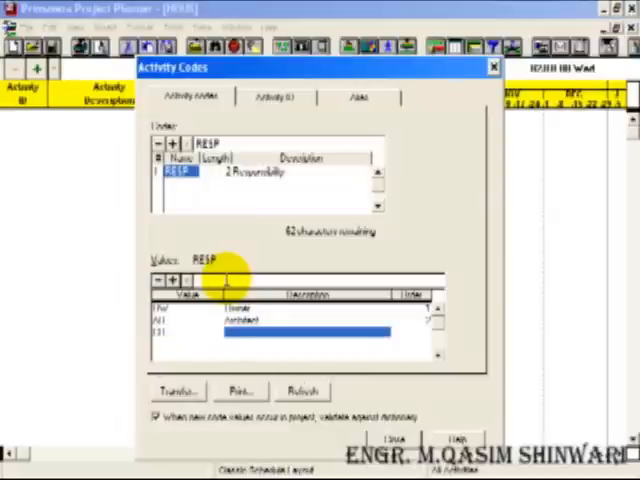
{"action": "left_click", "coordinate": [170, 278]}
{"action": "type", "text": "Contractor"}
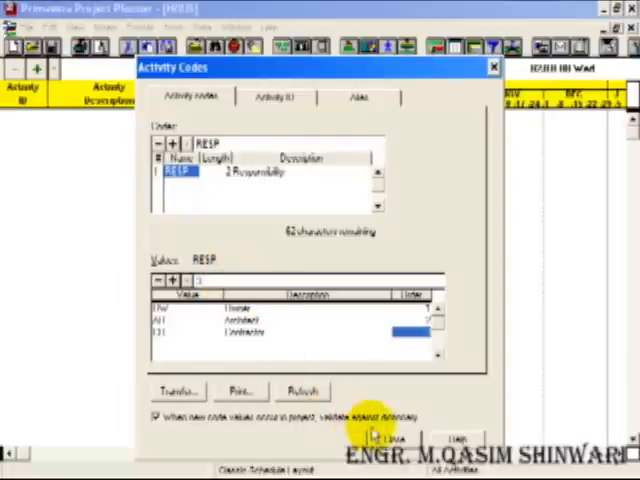
{"action": "mouse_move", "coordinate": [367, 402]}
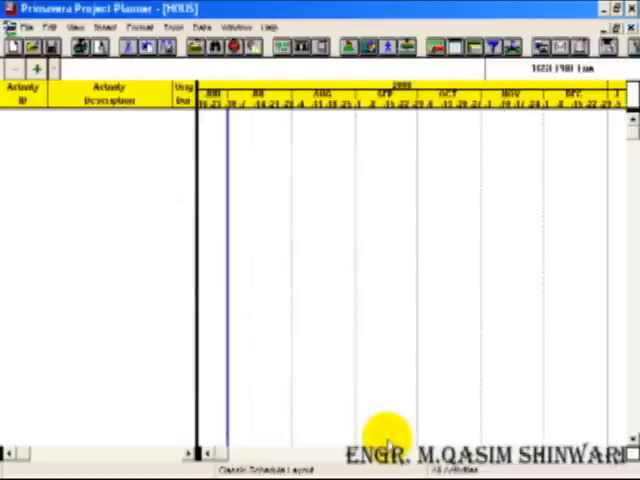
- Bring up the Save Layout As dialog via Format > Layout > Save As
{"action": "left_click", "coordinate": [205, 27]}
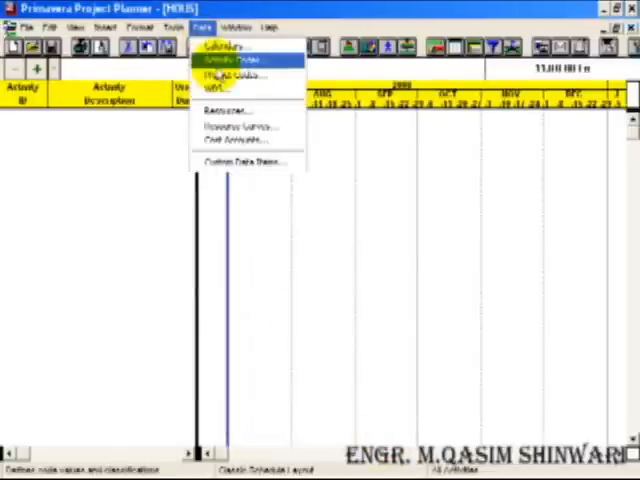
{"action": "left_click", "coordinate": [228, 60]}
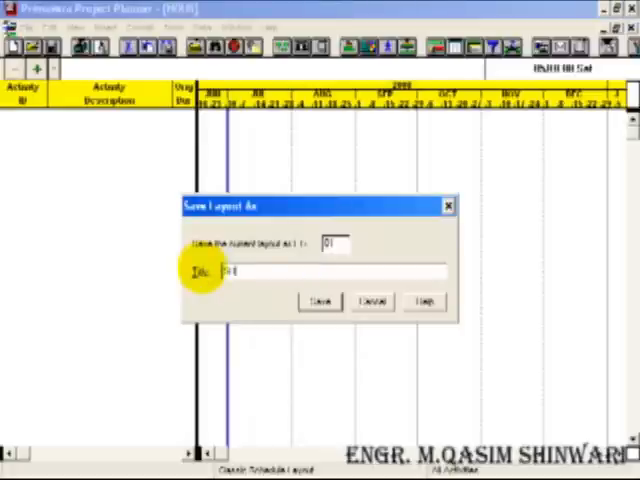
- Save the current layout under the title 'Shinwari'
{"action": "type", "text": "Shinwari"}
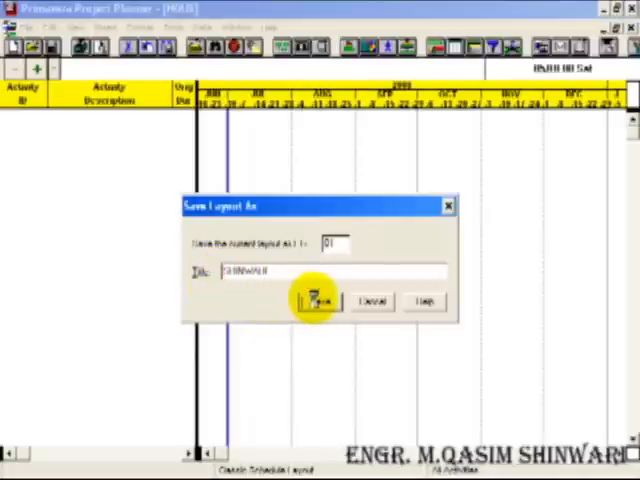
{"action": "left_click", "coordinate": [316, 301]}
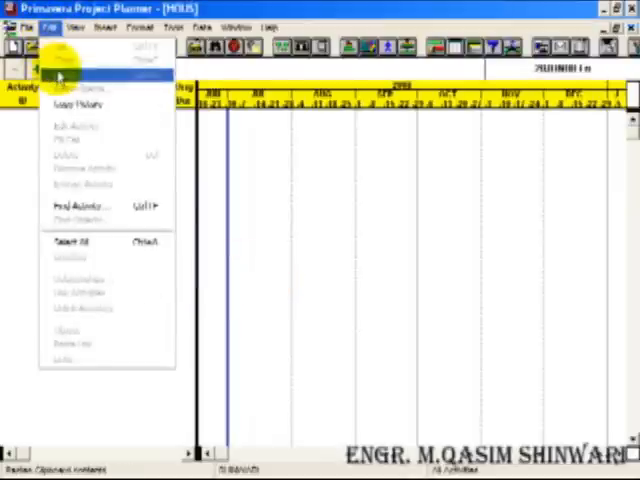
{"action": "left_click", "coordinate": [264, 26]}
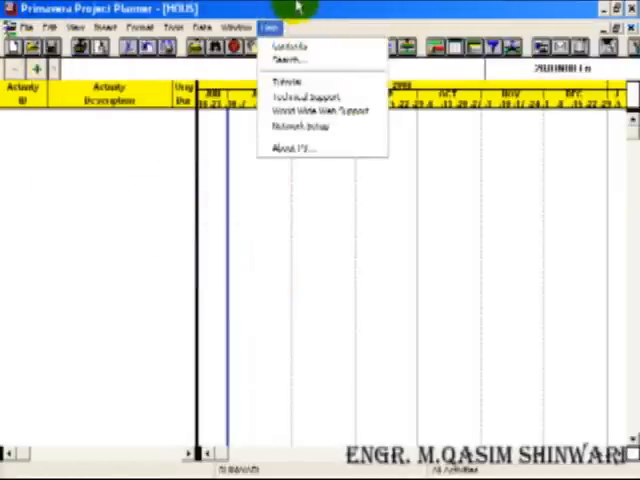
{"action": "left_click", "coordinate": [311, 9]}
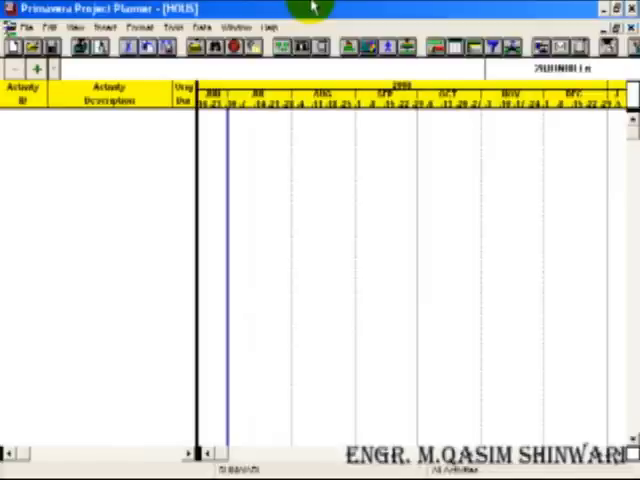